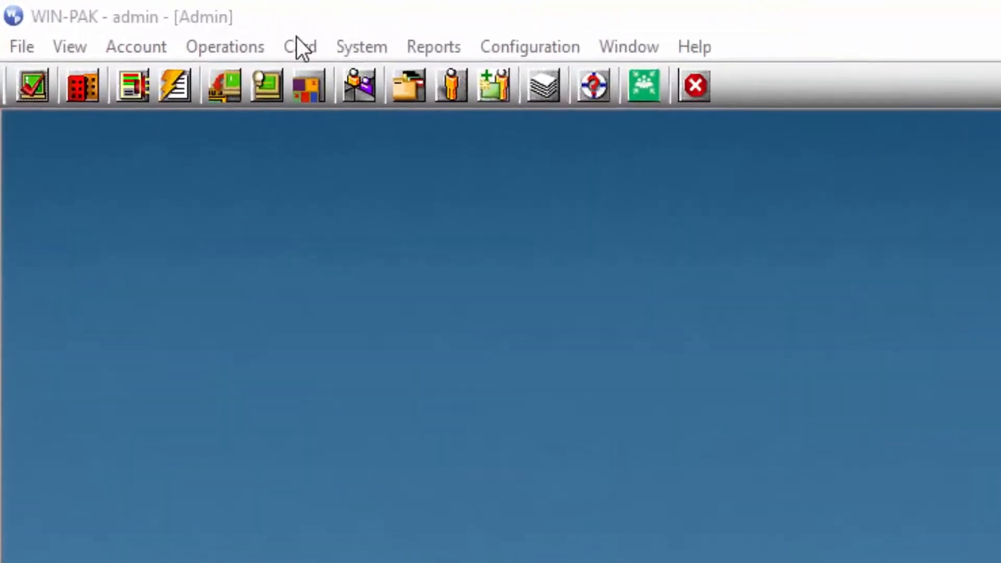
Open the Card Holder list from the Card menu
click(299, 46)
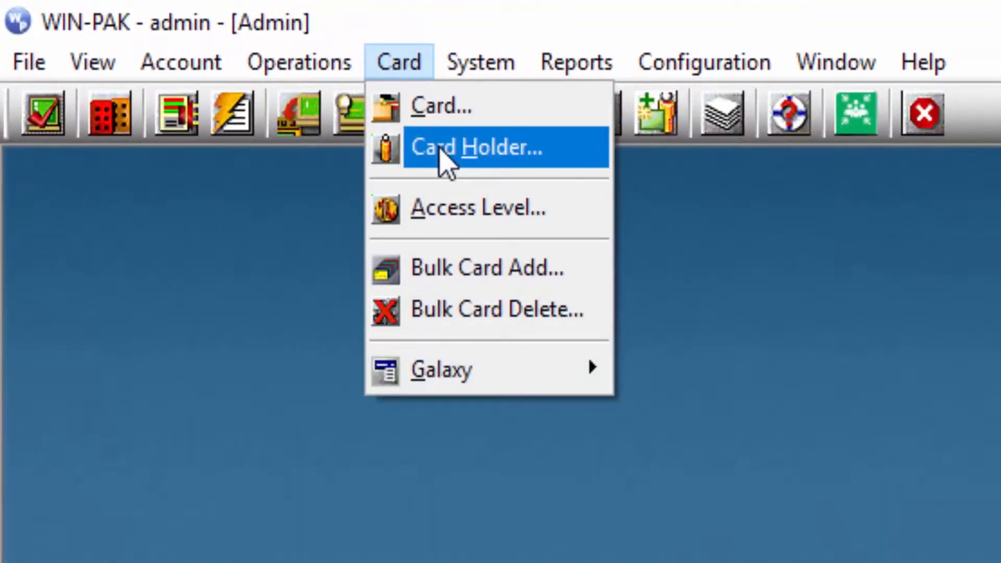
click(473, 147)
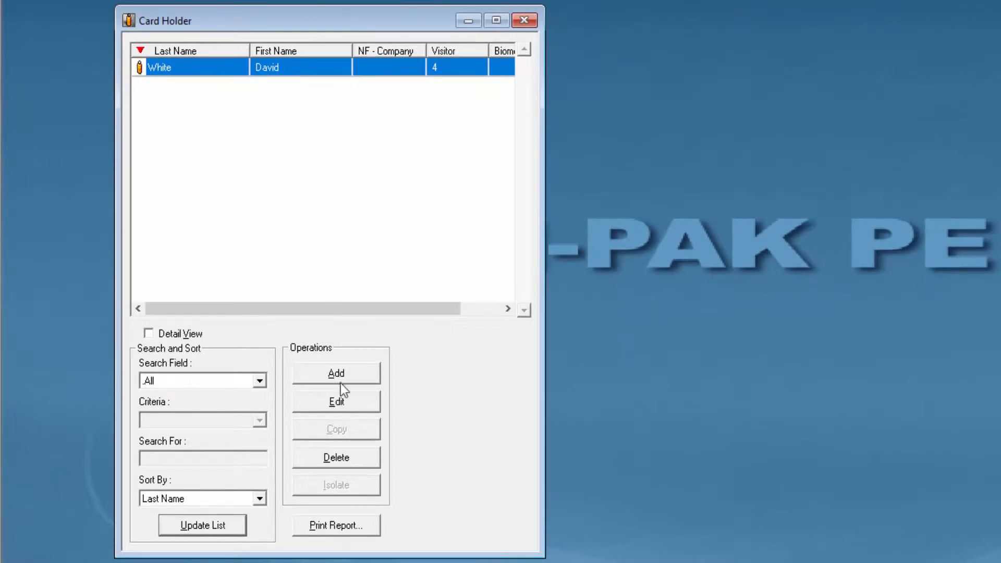
click(336, 401)
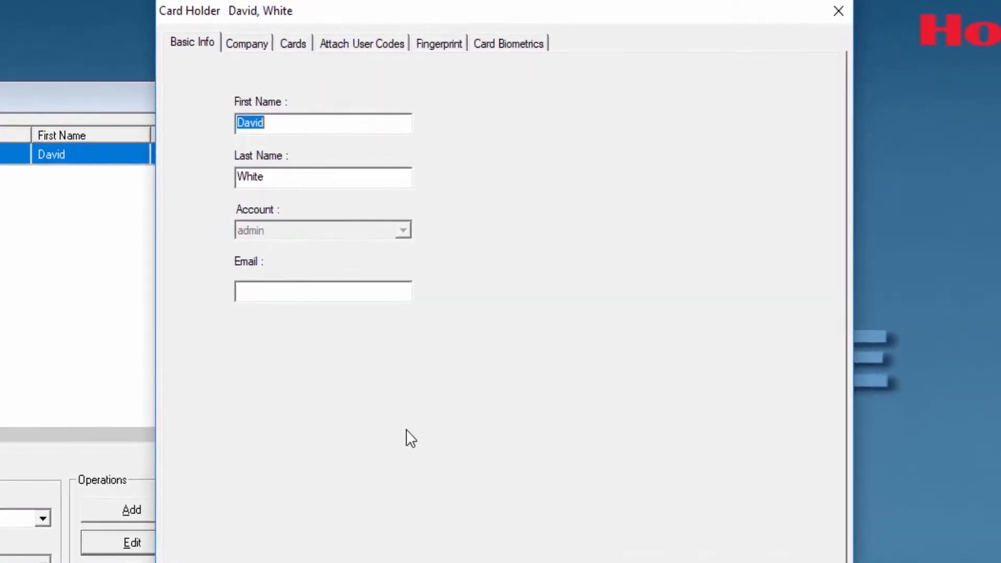
click(508, 43)
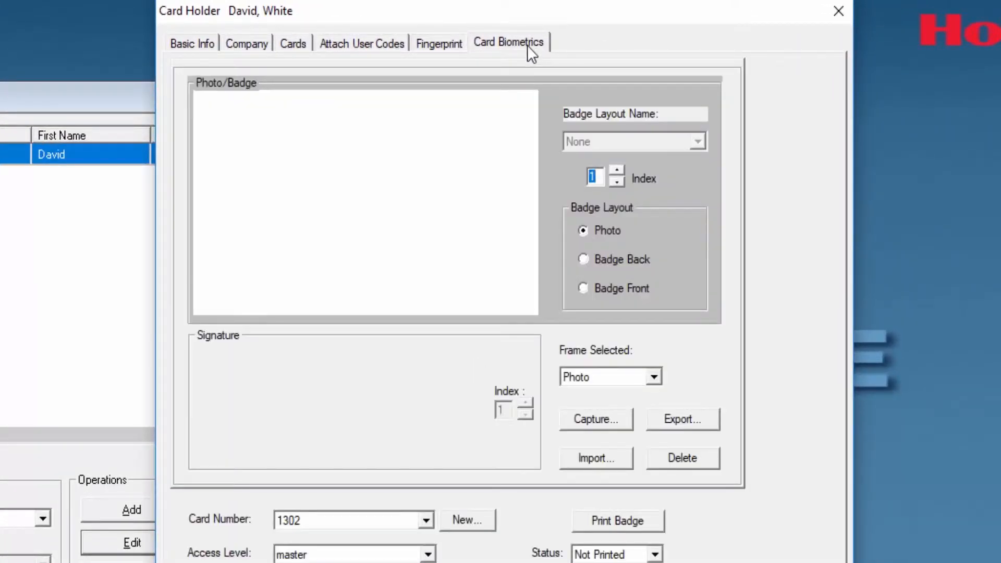
mouse_move(653, 193)
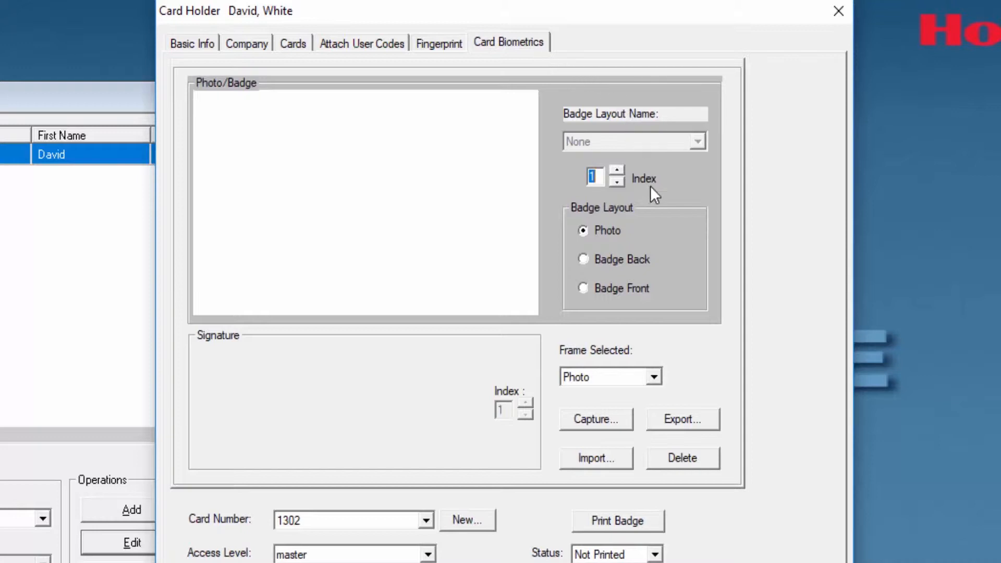
mouse_move(635, 268)
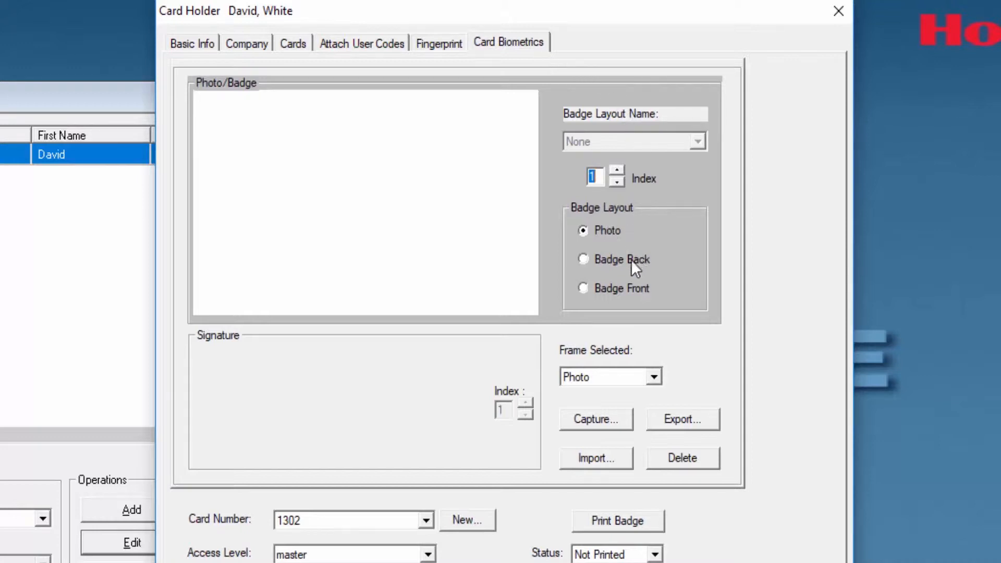
click(582, 259)
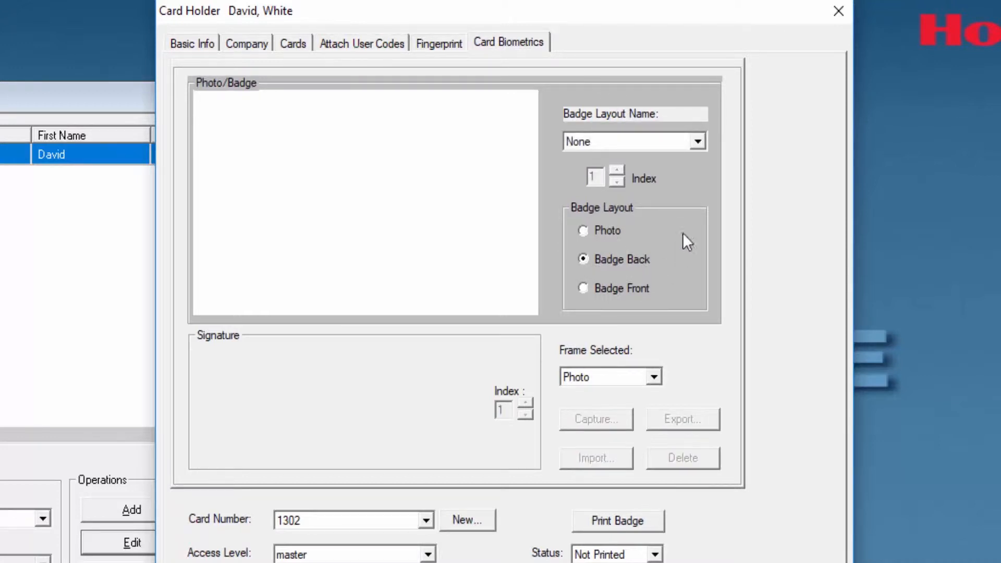
click(696, 141)
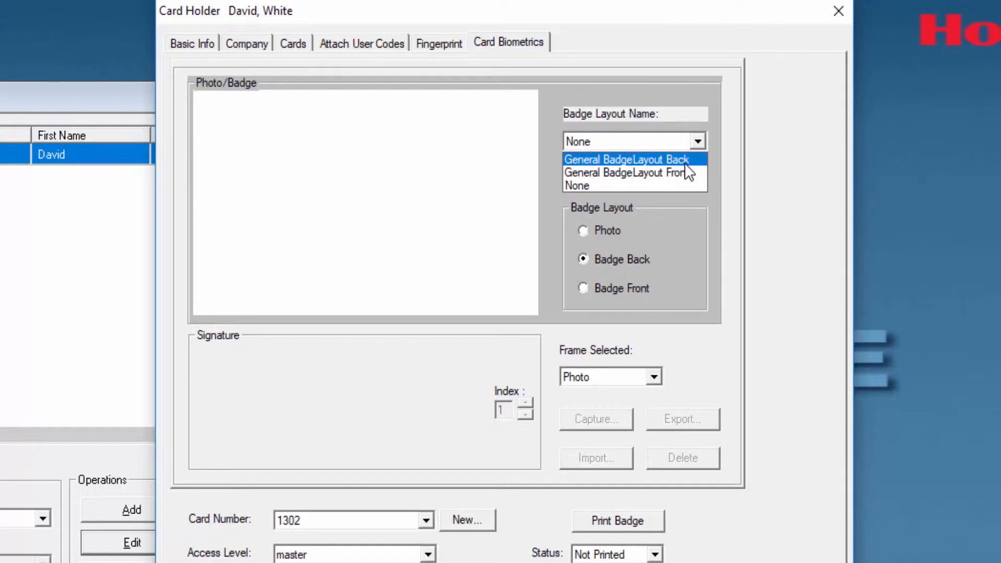
click(626, 159)
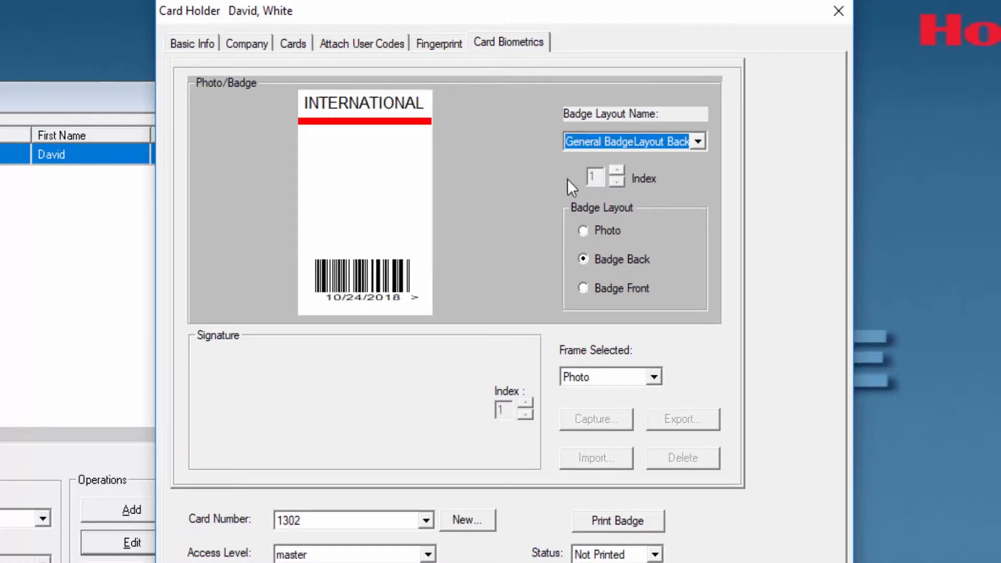
mouse_move(471, 270)
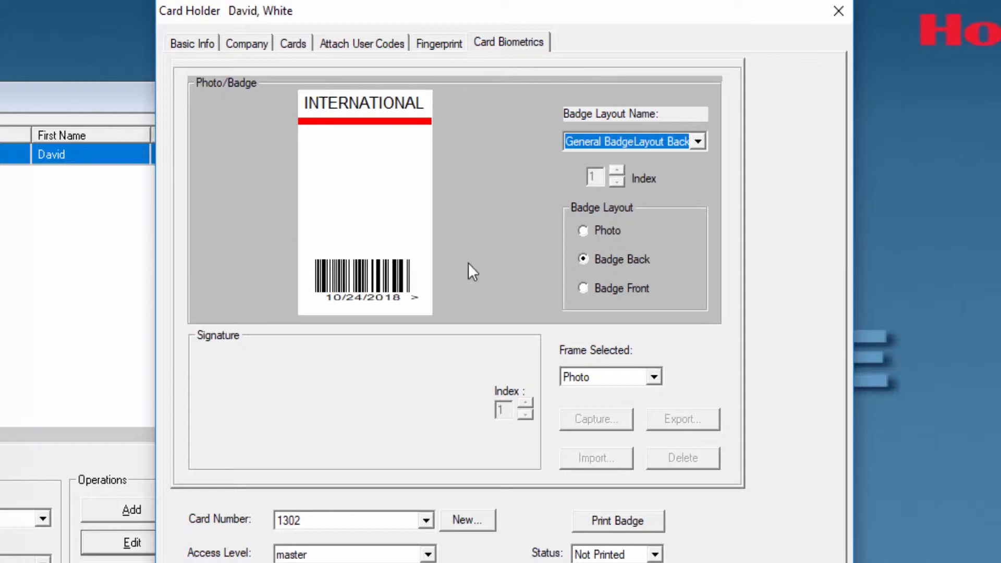
mouse_move(592, 301)
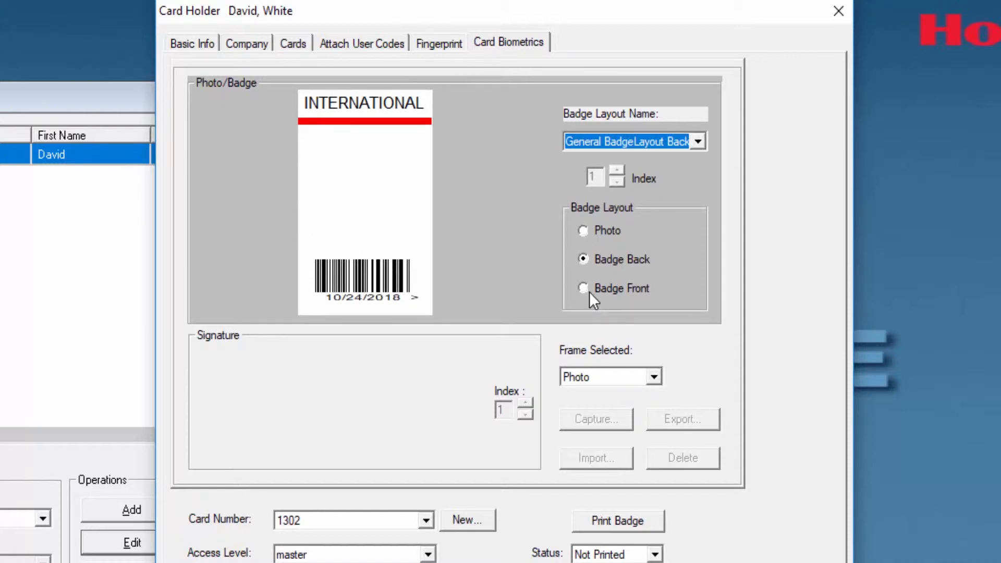
click(582, 288)
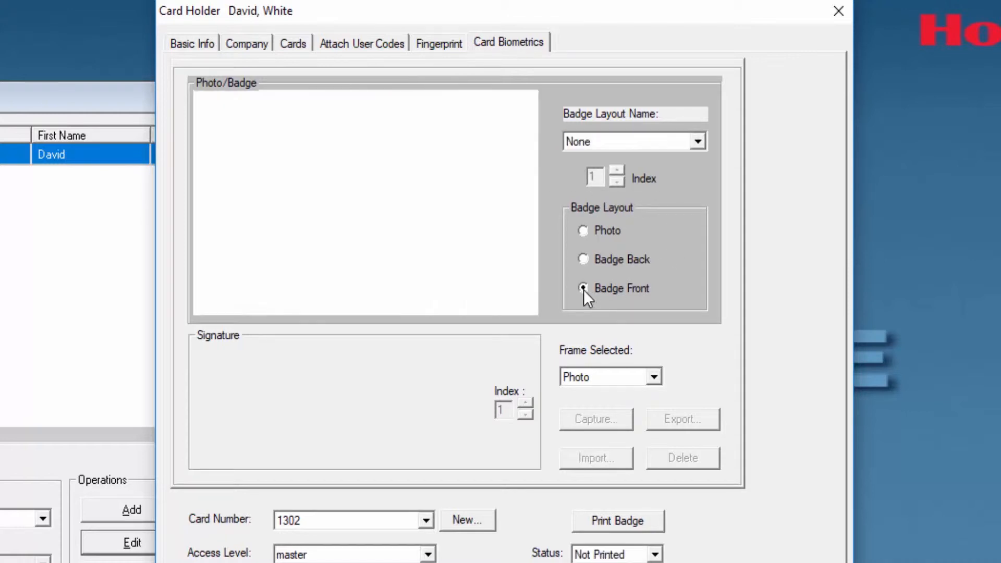
click(697, 141)
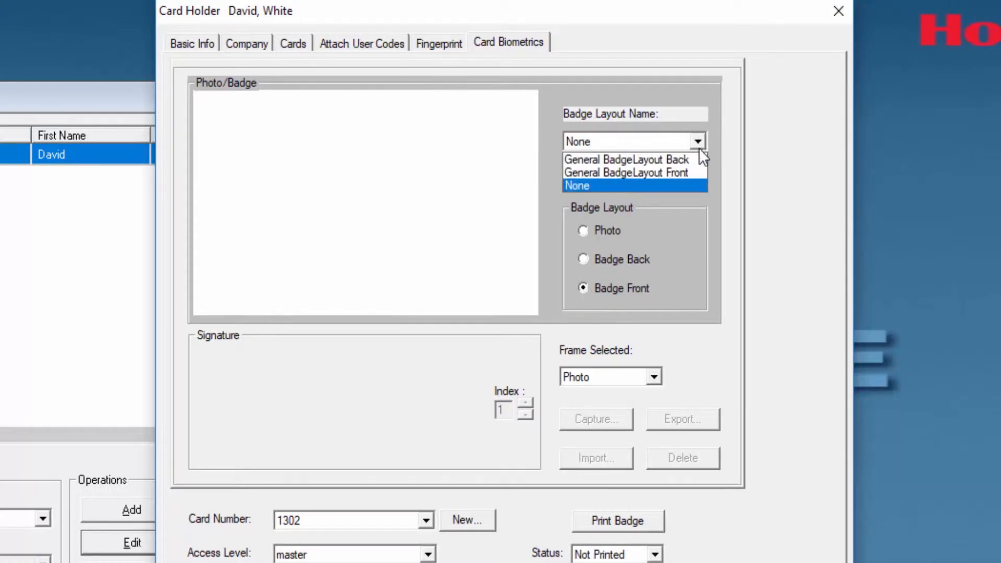
click(626, 173)
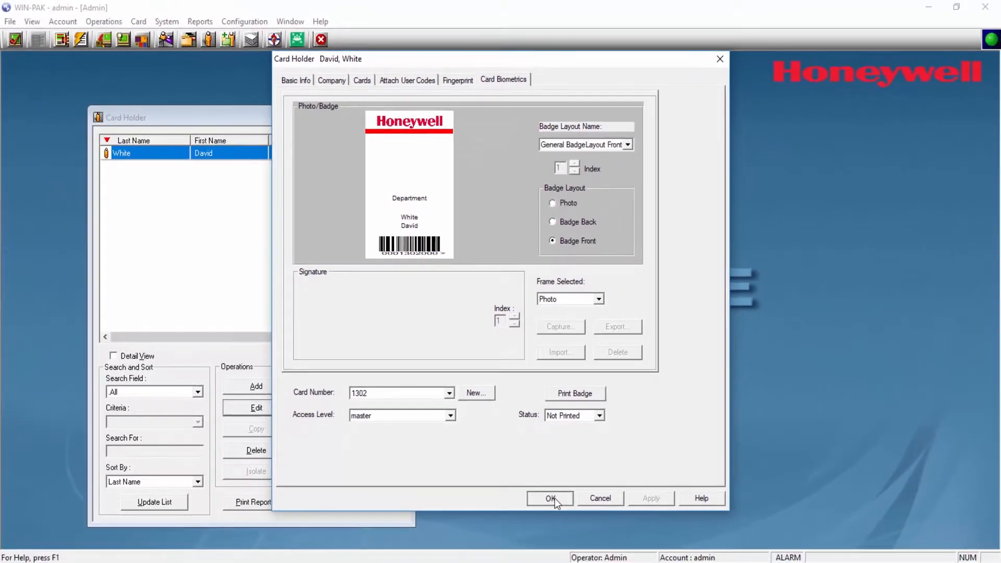
click(550, 498)
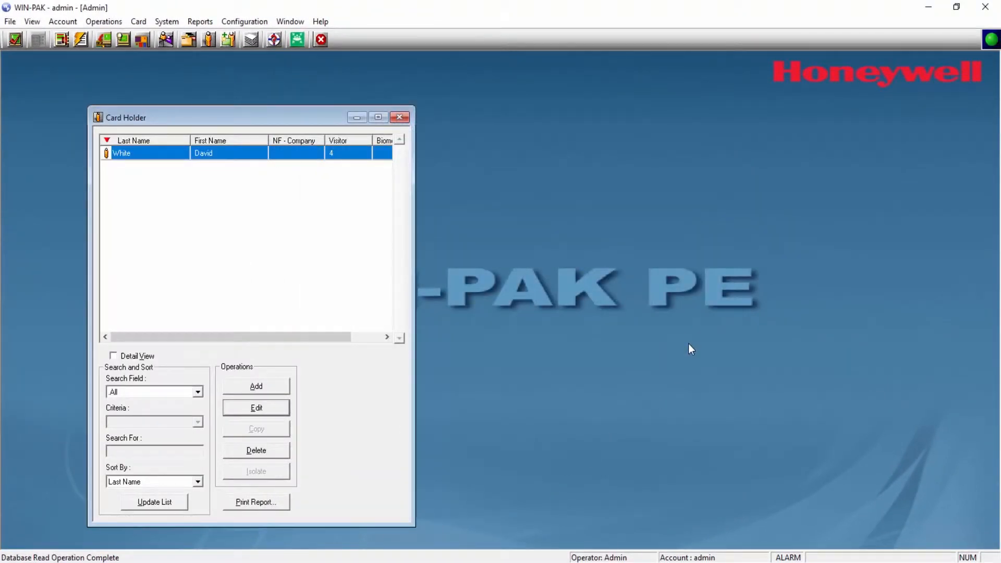
mouse_move(410, 128)
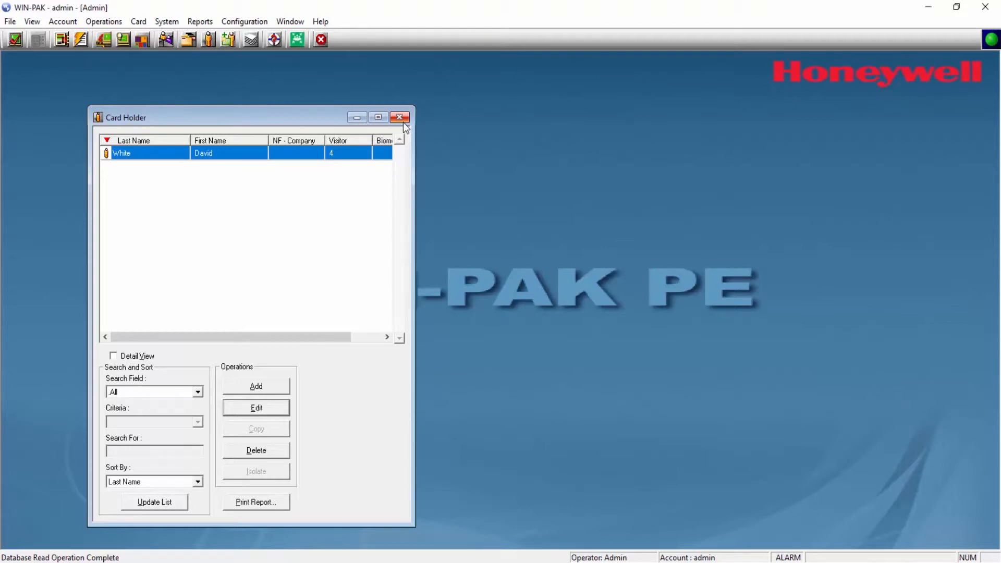
Close the Card Holder list window
click(400, 117)
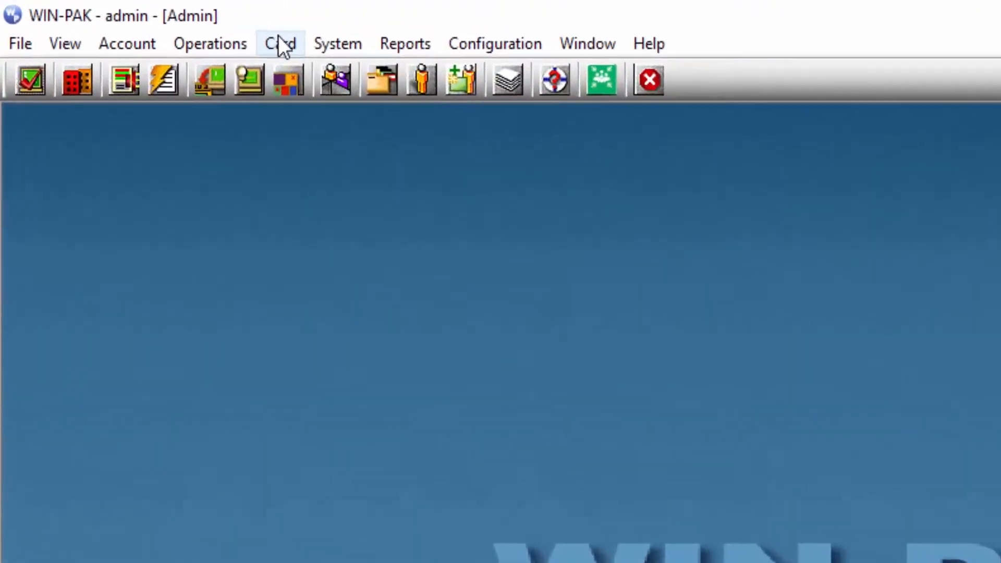
click(279, 43)
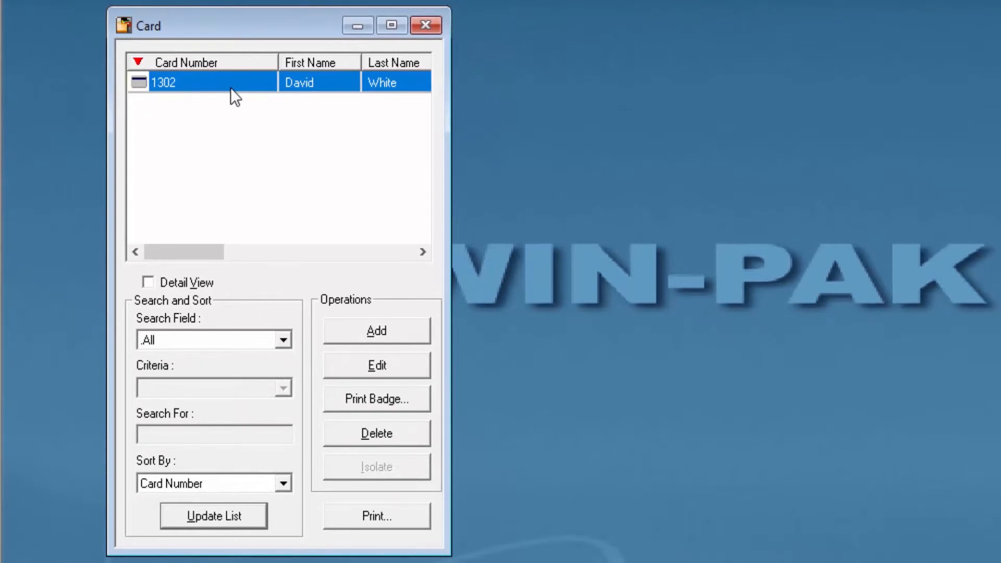
mouse_move(402, 362)
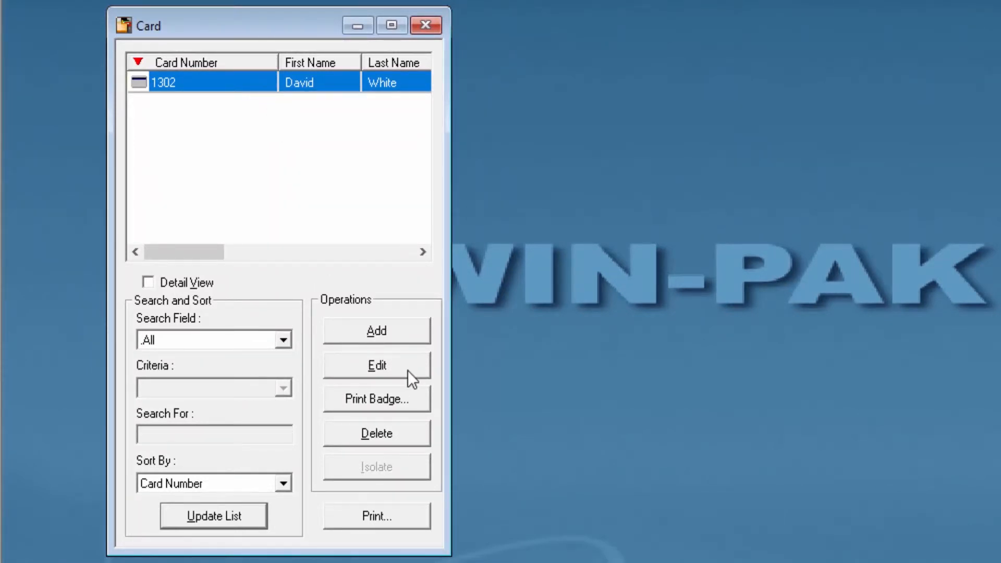
click(376, 365)
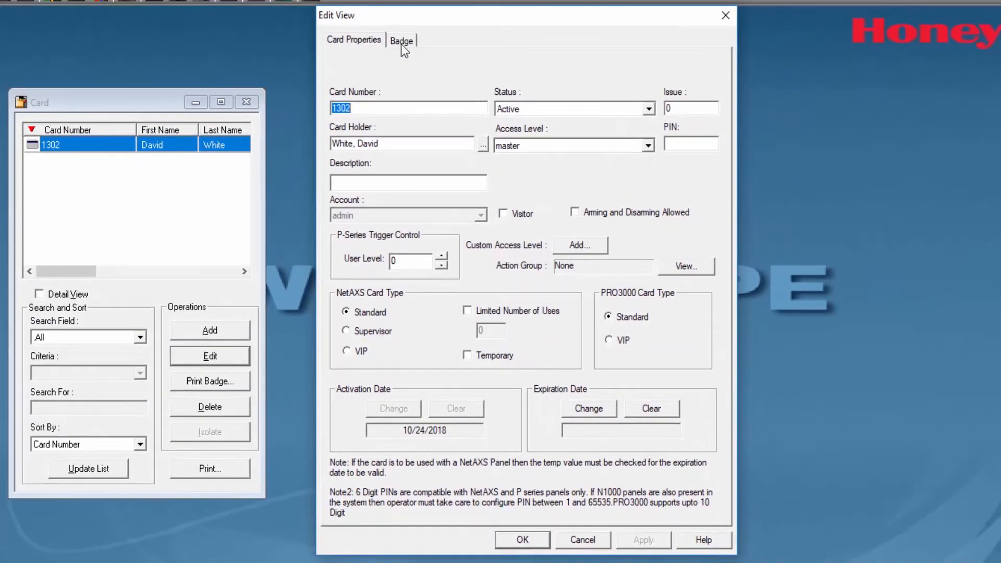
mouse_move(354, 51)
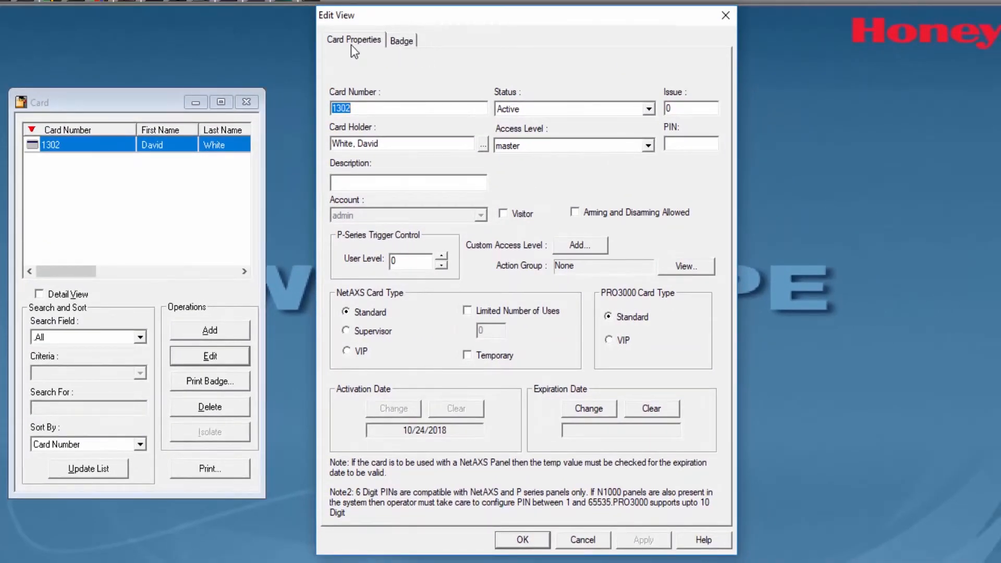
mouse_move(379, 59)
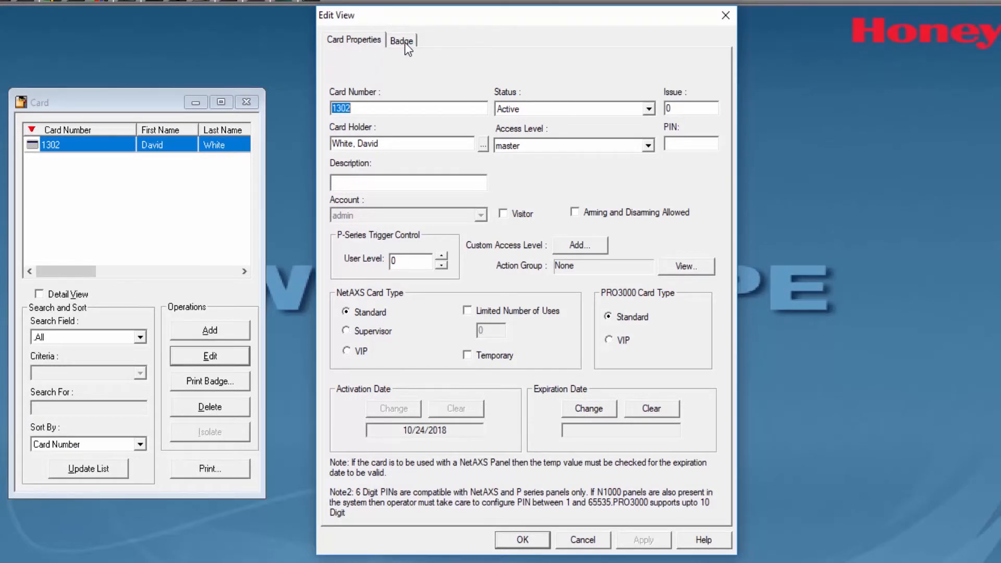
Set card 1302's badge to General BadgeLayout Front and General BadgeLayout Back
click(401, 40)
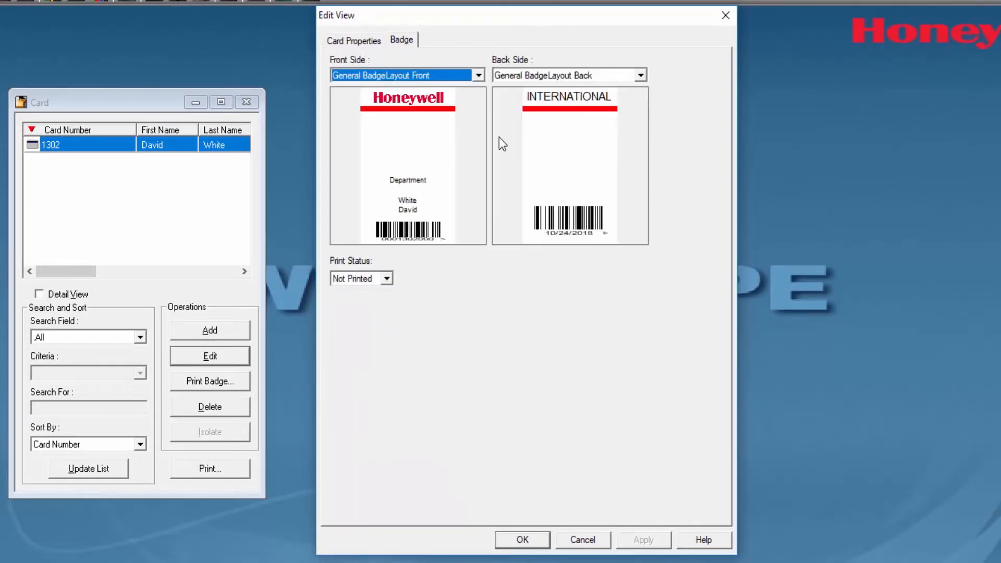
click(477, 75)
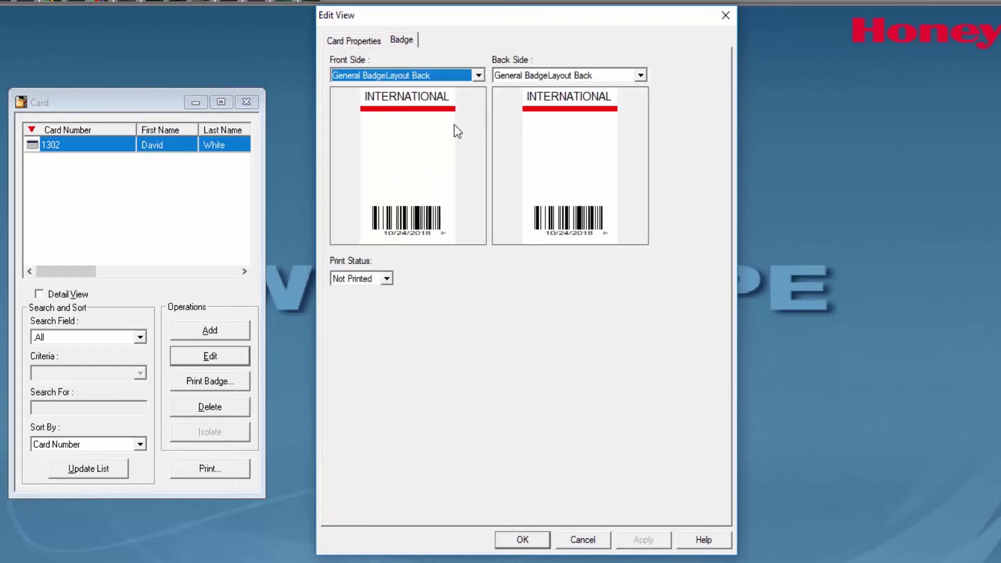
click(476, 74)
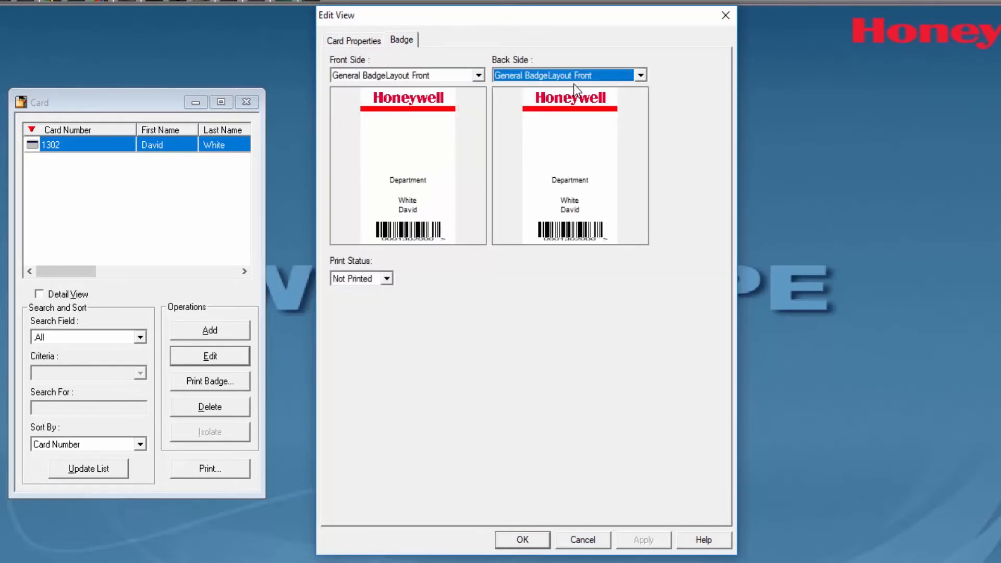
click(639, 75)
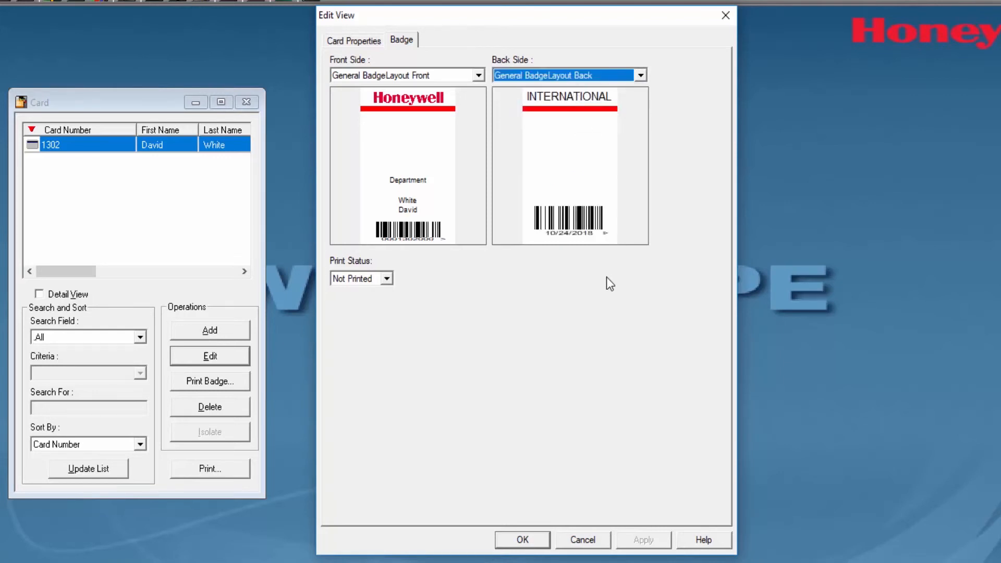